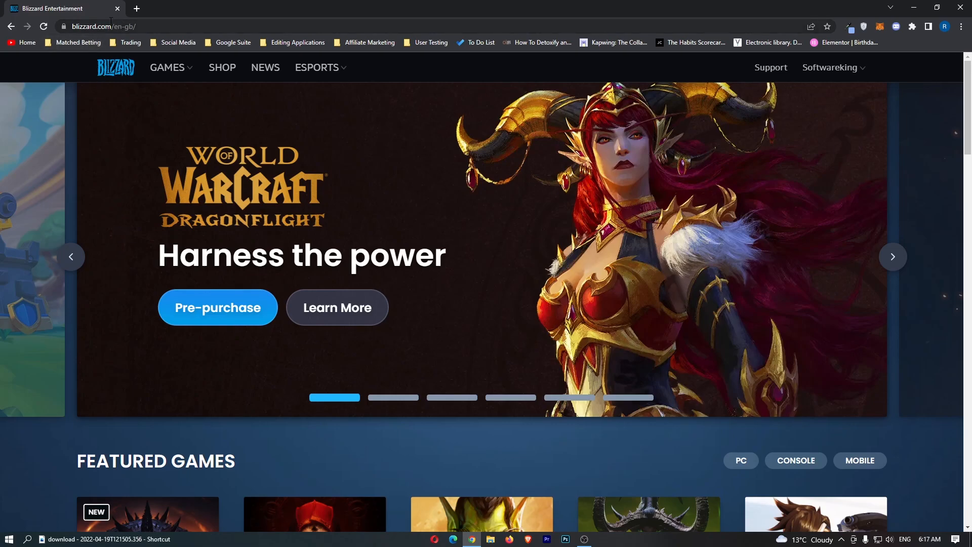
mouse_move(350, 181)
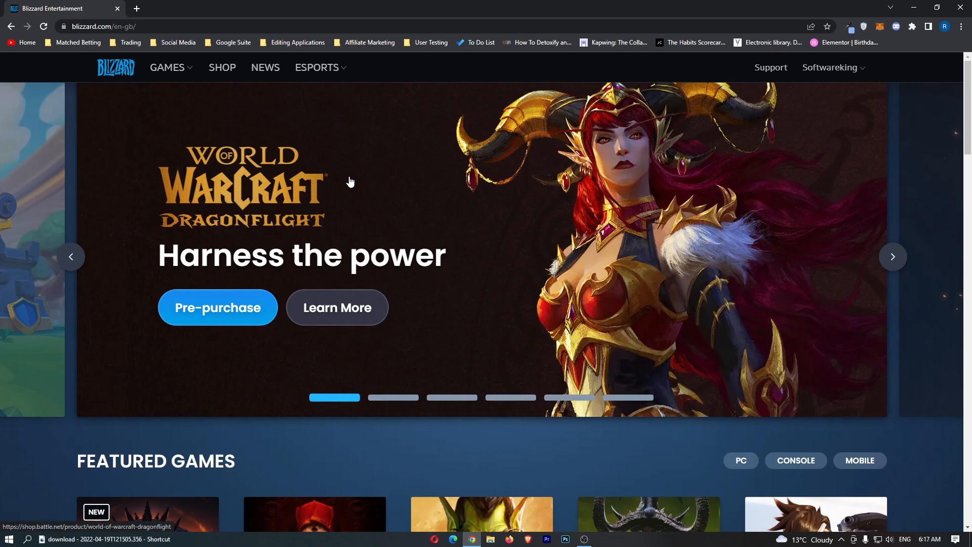
mouse_move(684, 153)
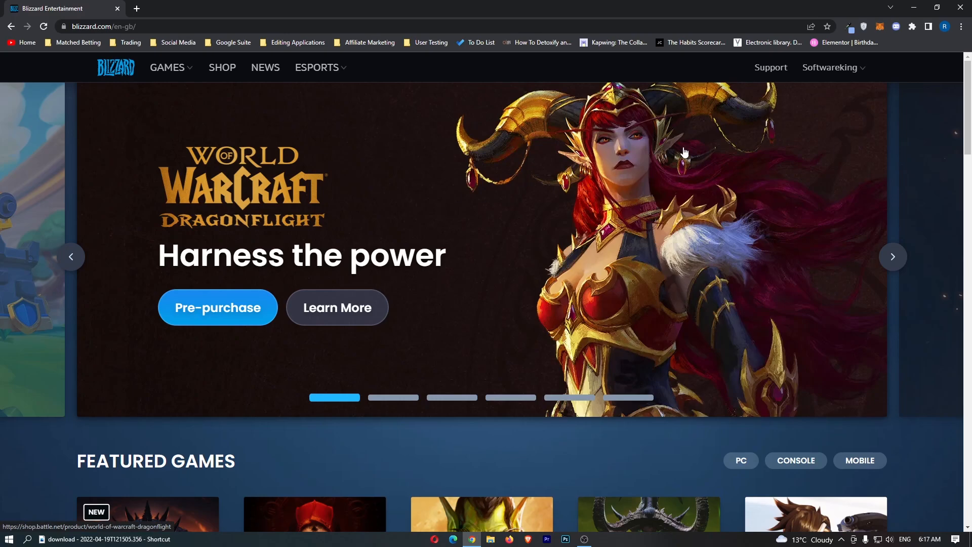
mouse_move(677, 154)
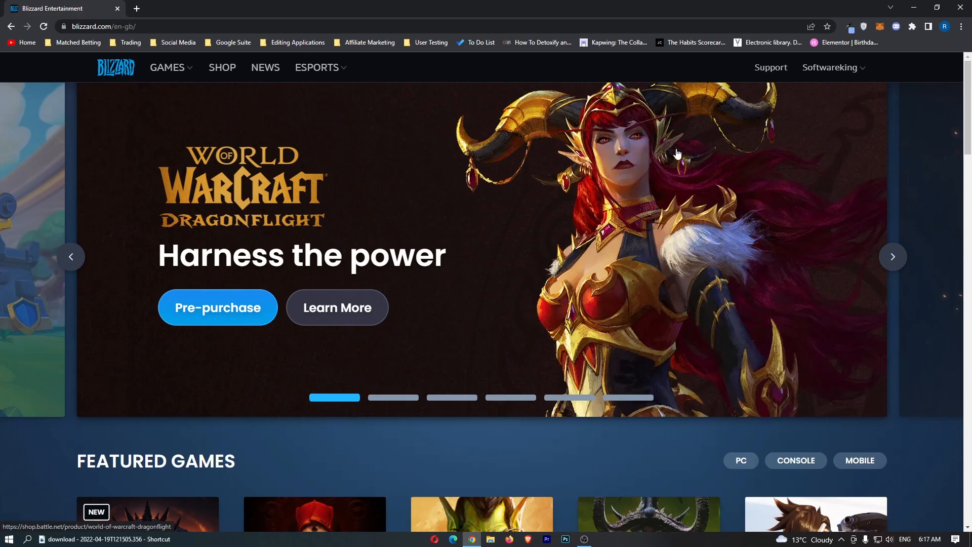
- Go to My Gifts from the Blizzard.com account menu to view the (empty) gifts list
click(829, 67)
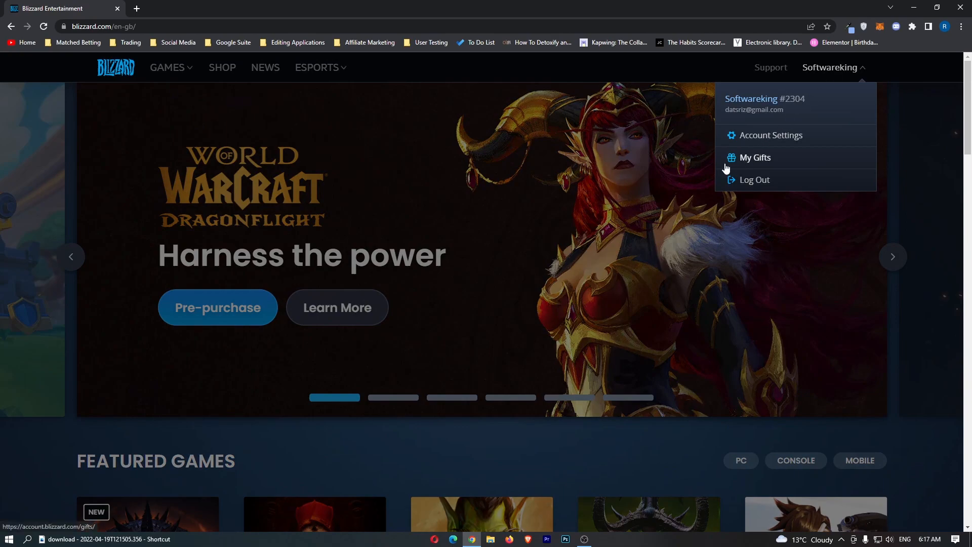
click(755, 157)
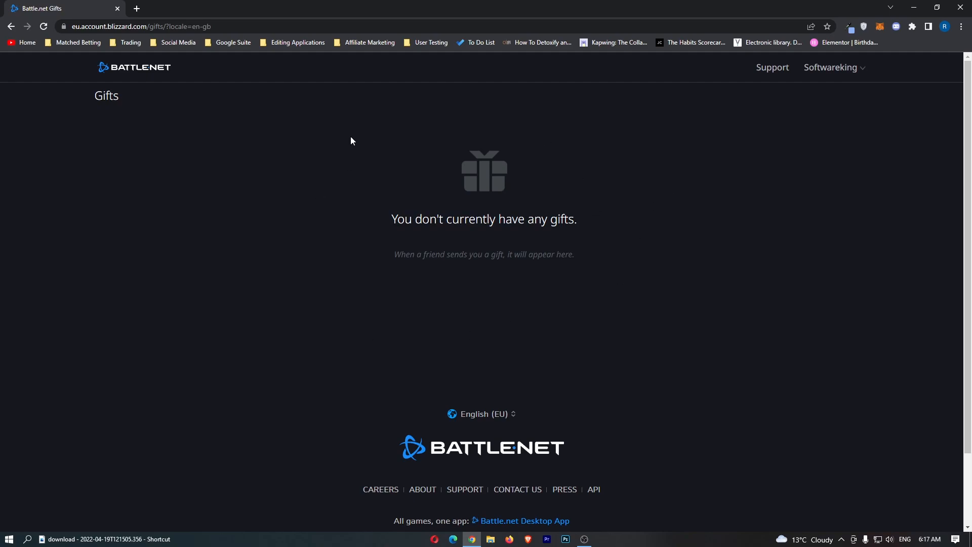
mouse_move(547, 268)
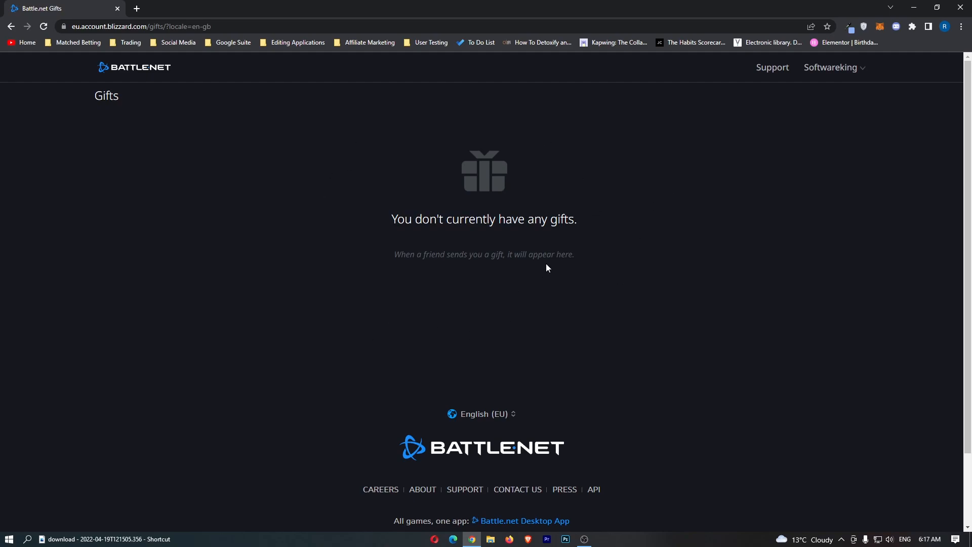